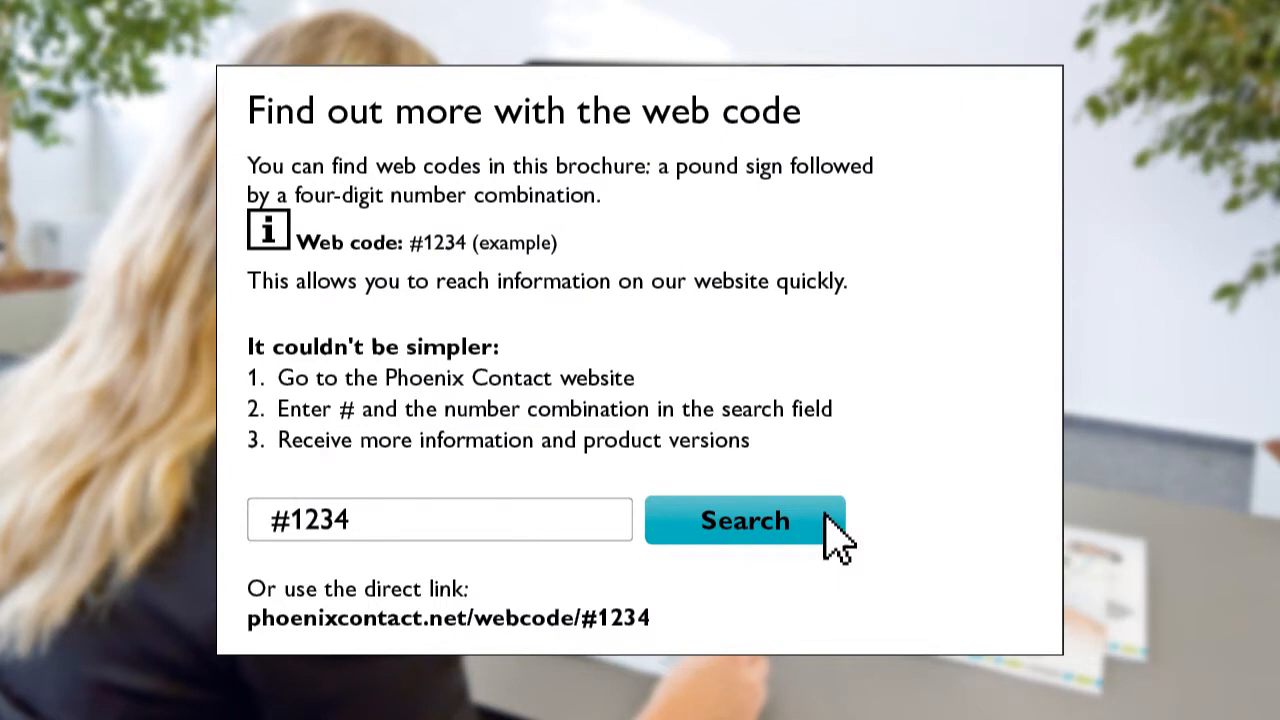
# Search the site for web code #0373, returning a 497-product list.
pyautogui.click(744, 520)
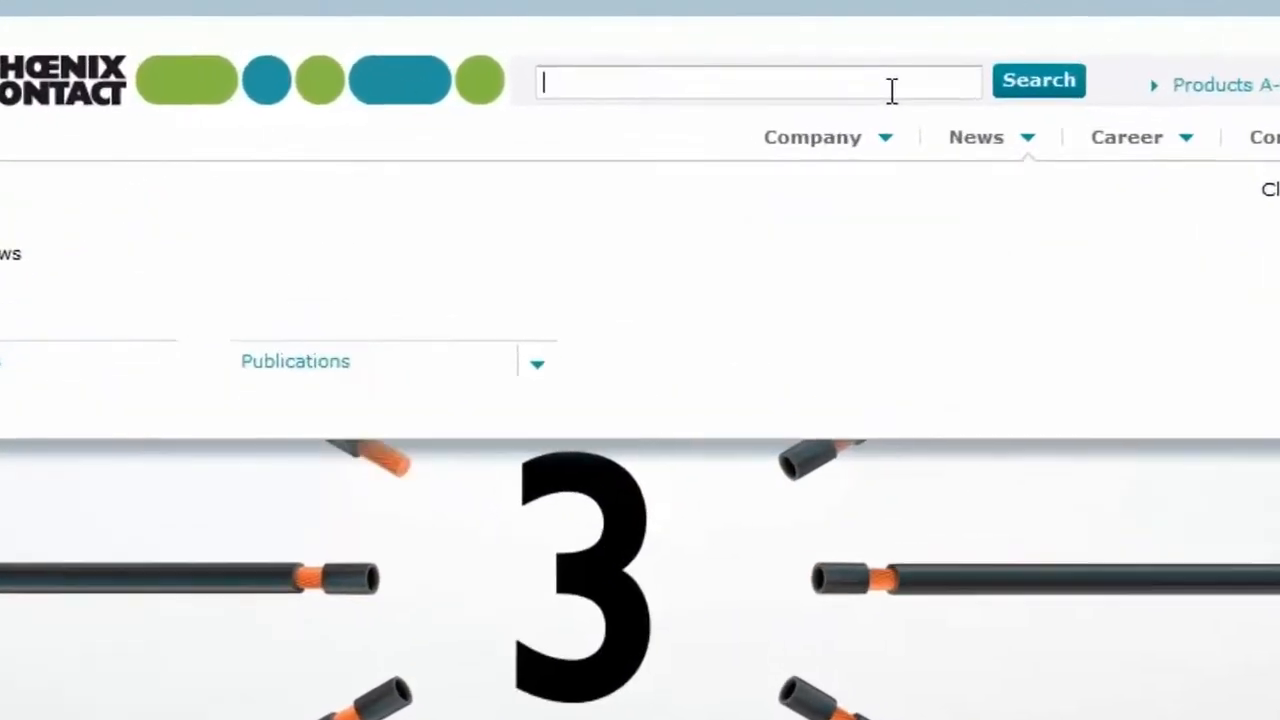
pyautogui.write('#')
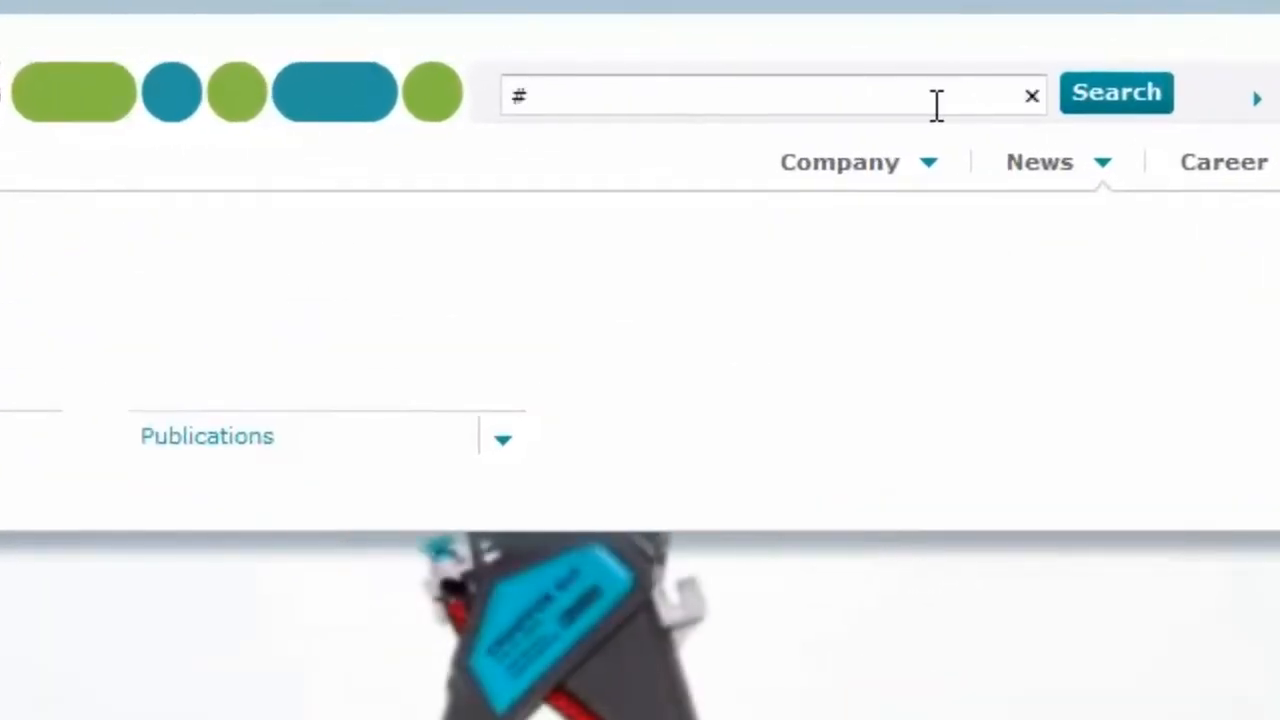
pyautogui.write('037')
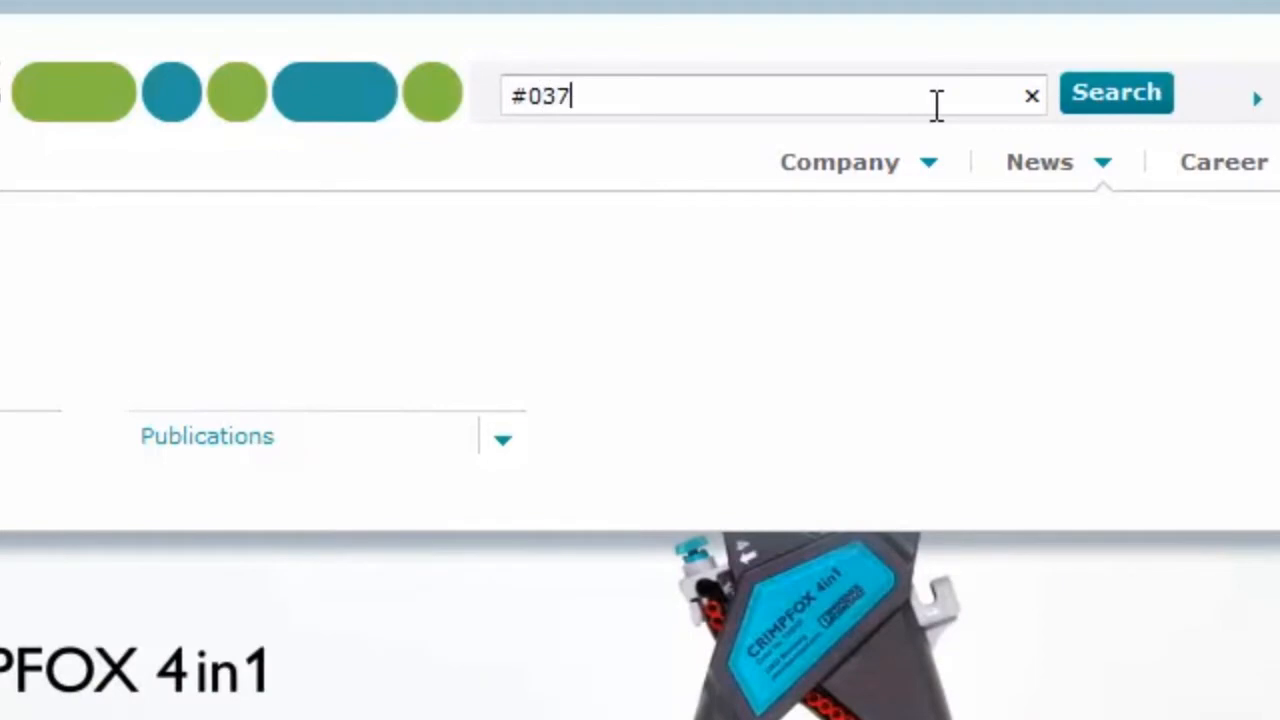
pyautogui.write('3')
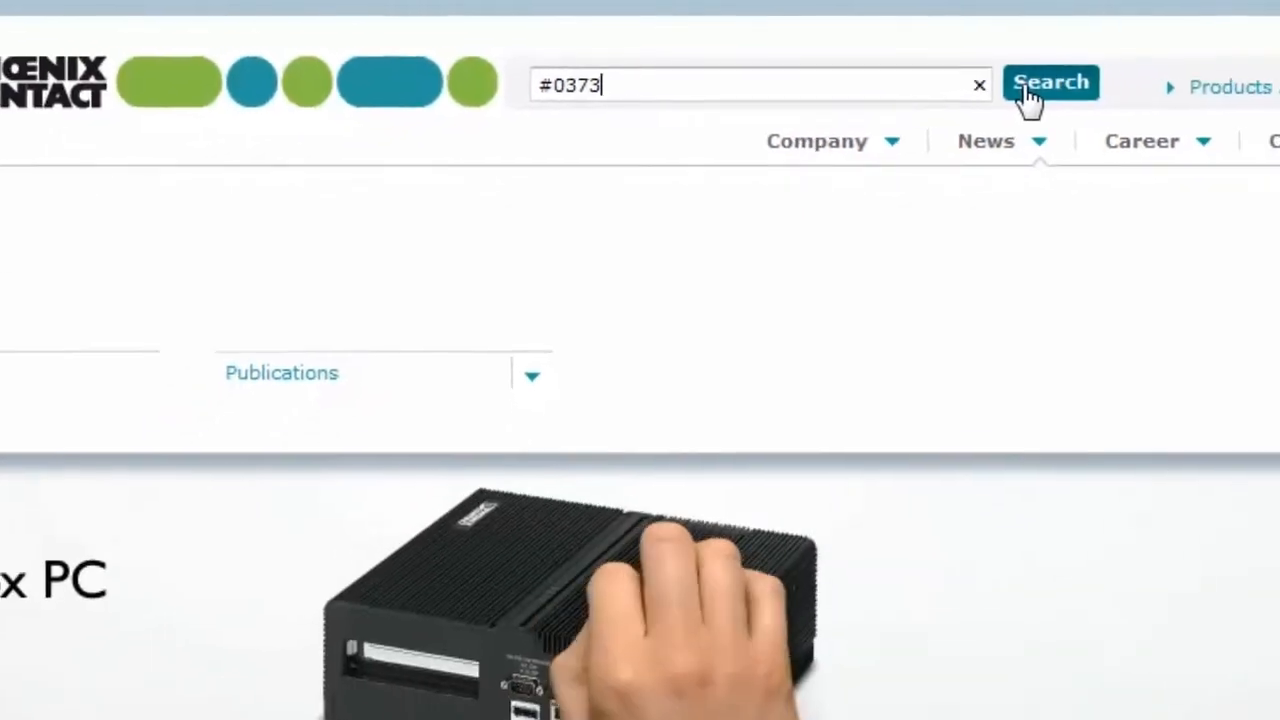
pyautogui.click(1050, 82)
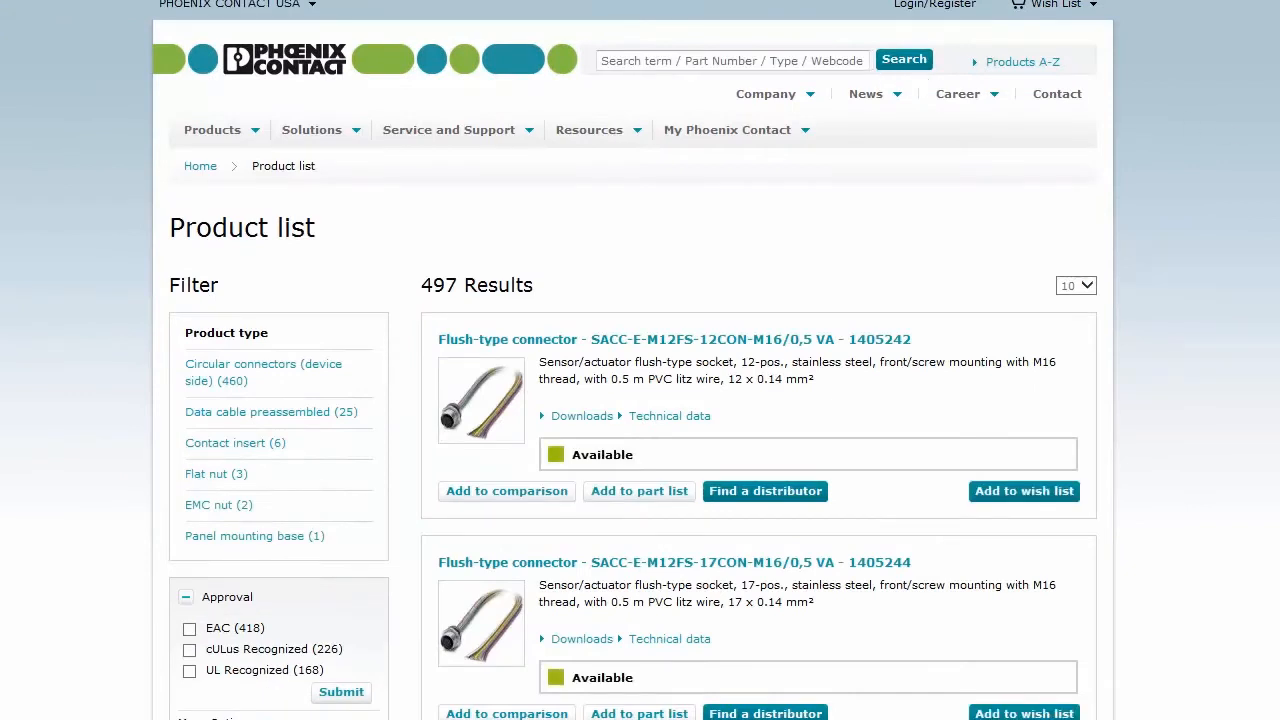
# Filter to 4 positions (150 results) and expand the Mounting type filter section.
pyautogui.scroll(-3)
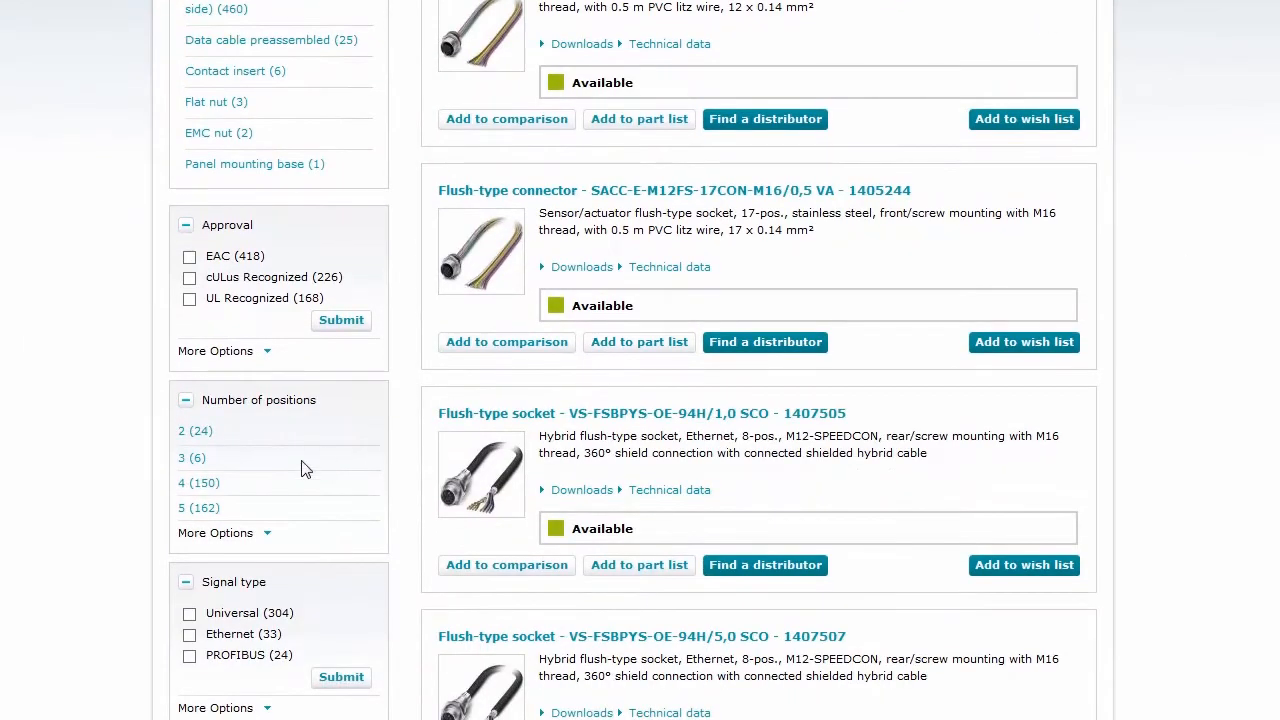
pyautogui.moveTo(198, 482)
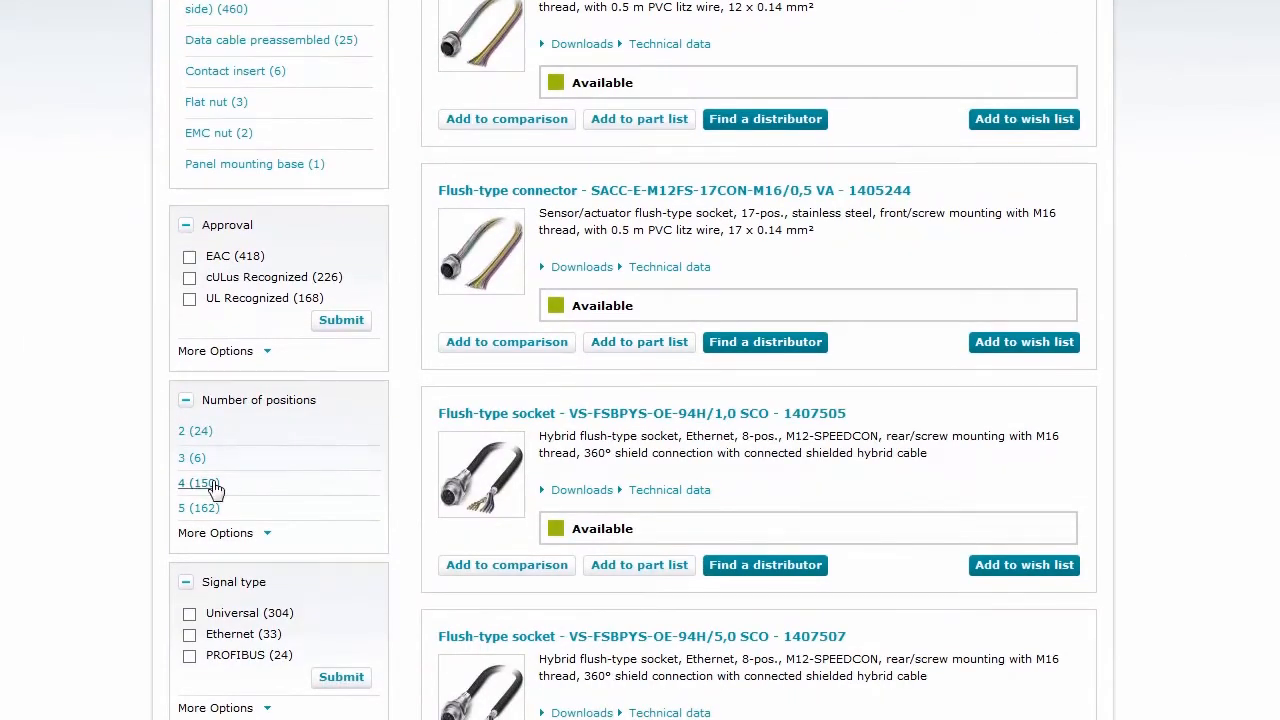
pyautogui.click(196, 482)
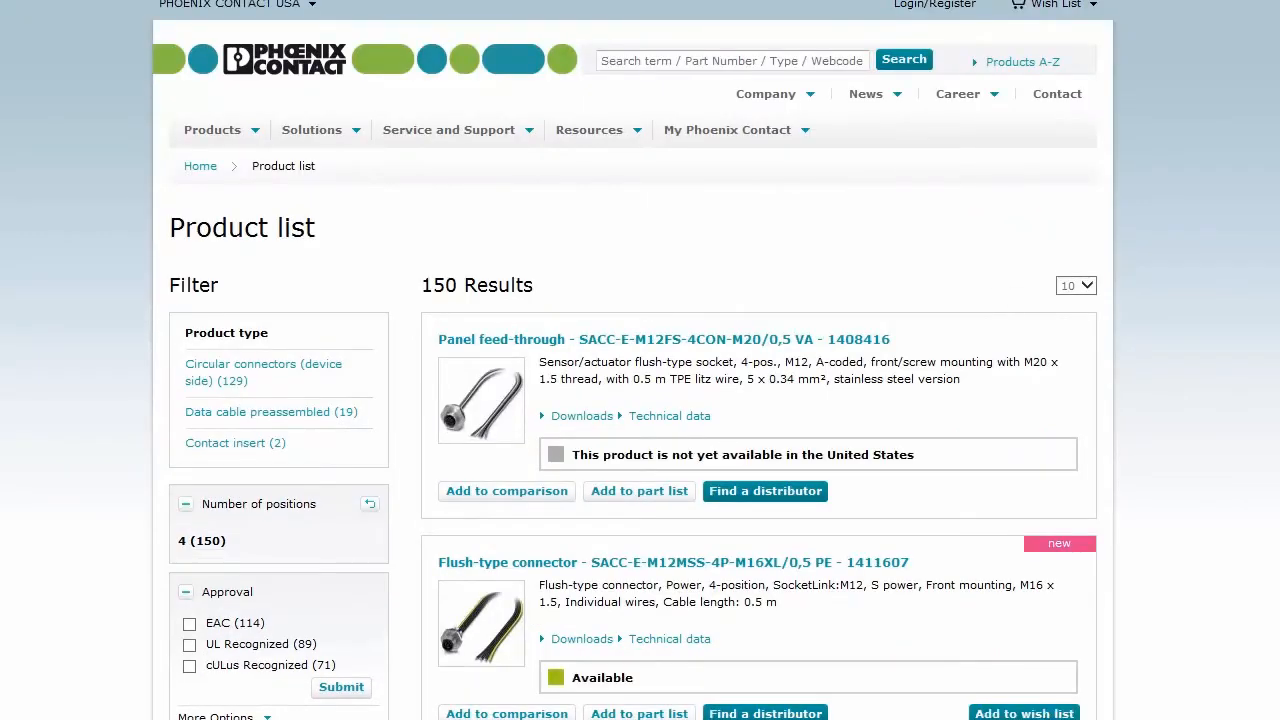
pyautogui.scroll(-3)
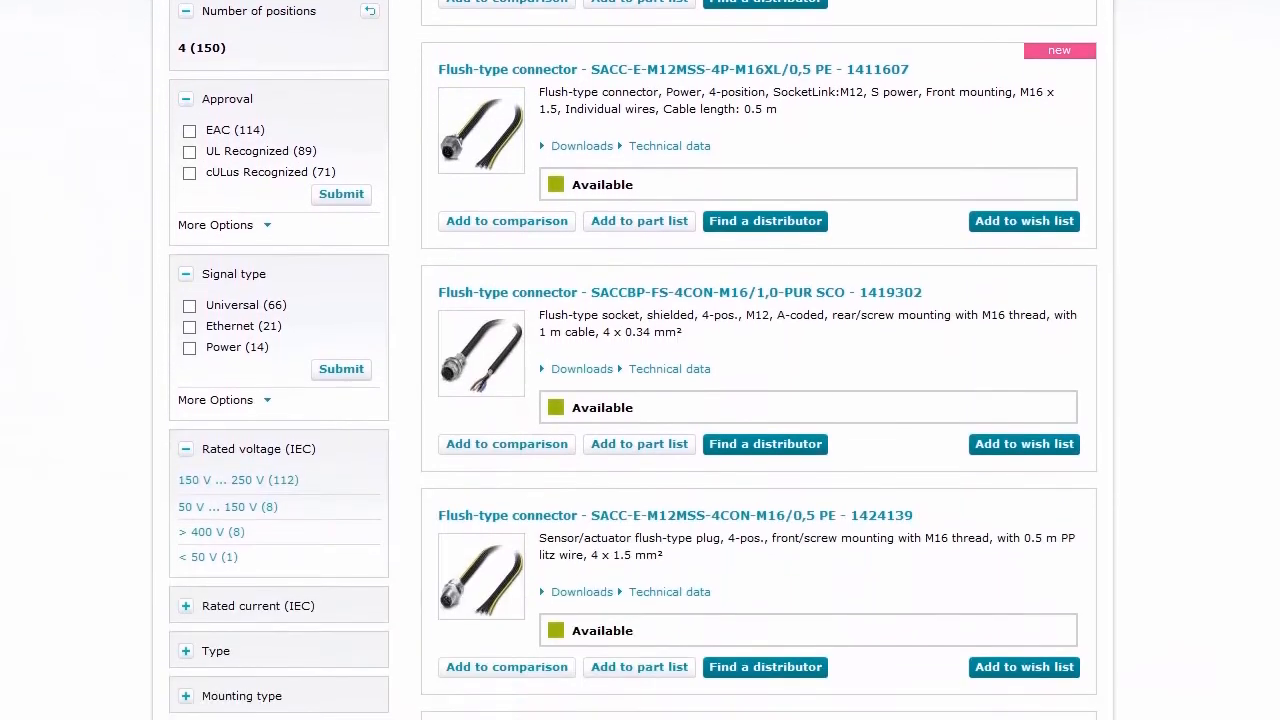
pyautogui.scroll(-3)
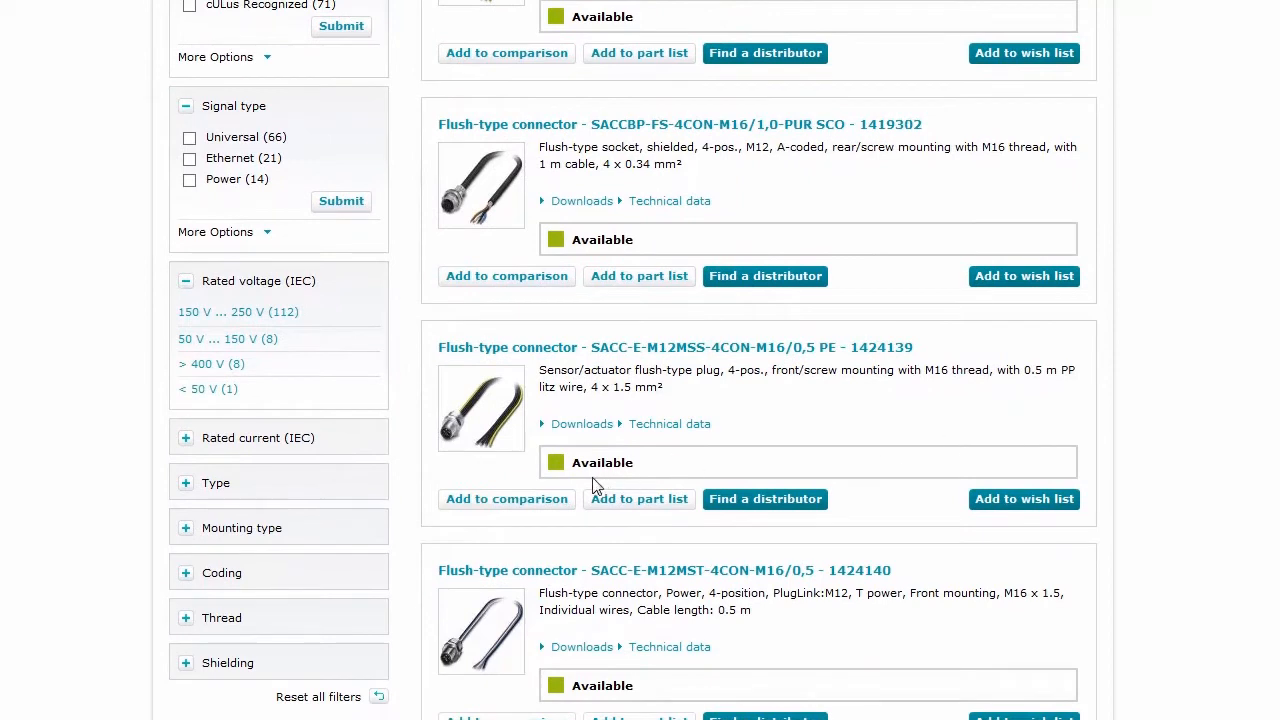
pyautogui.click(184, 528)
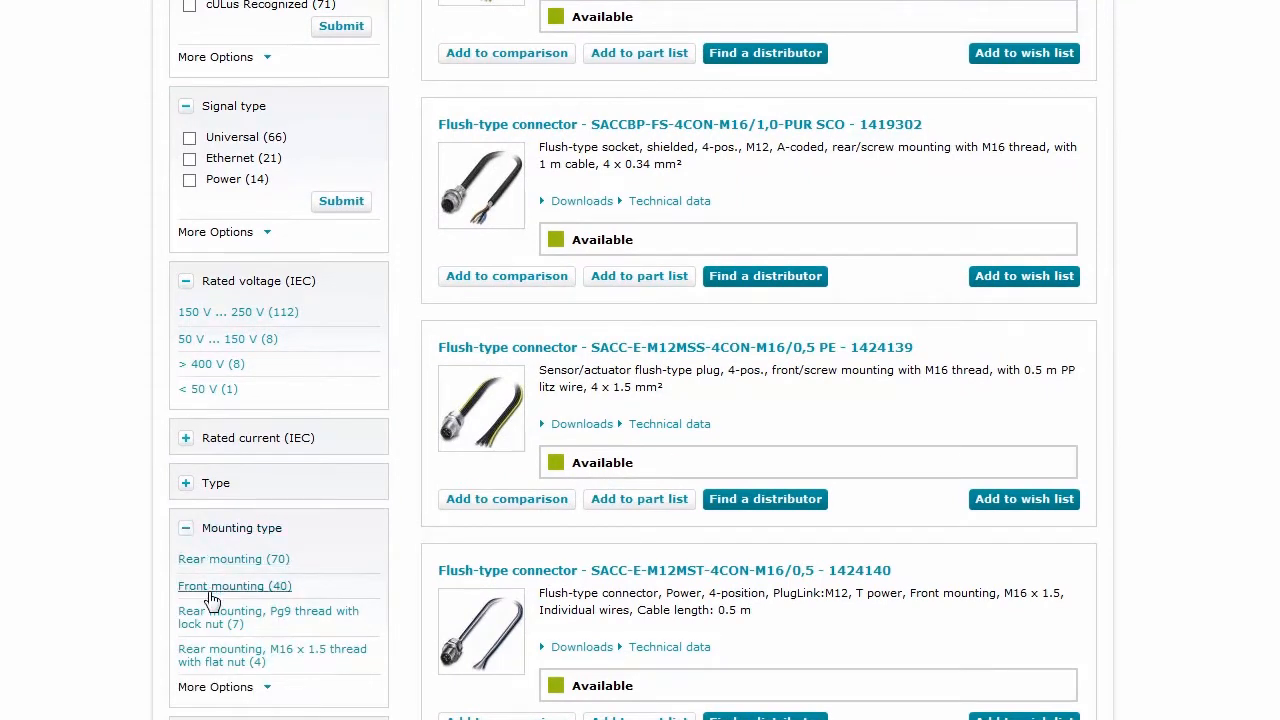
# Filter to Front mounting (40 results) and expand the Coding filter section.
pyautogui.click(234, 584)
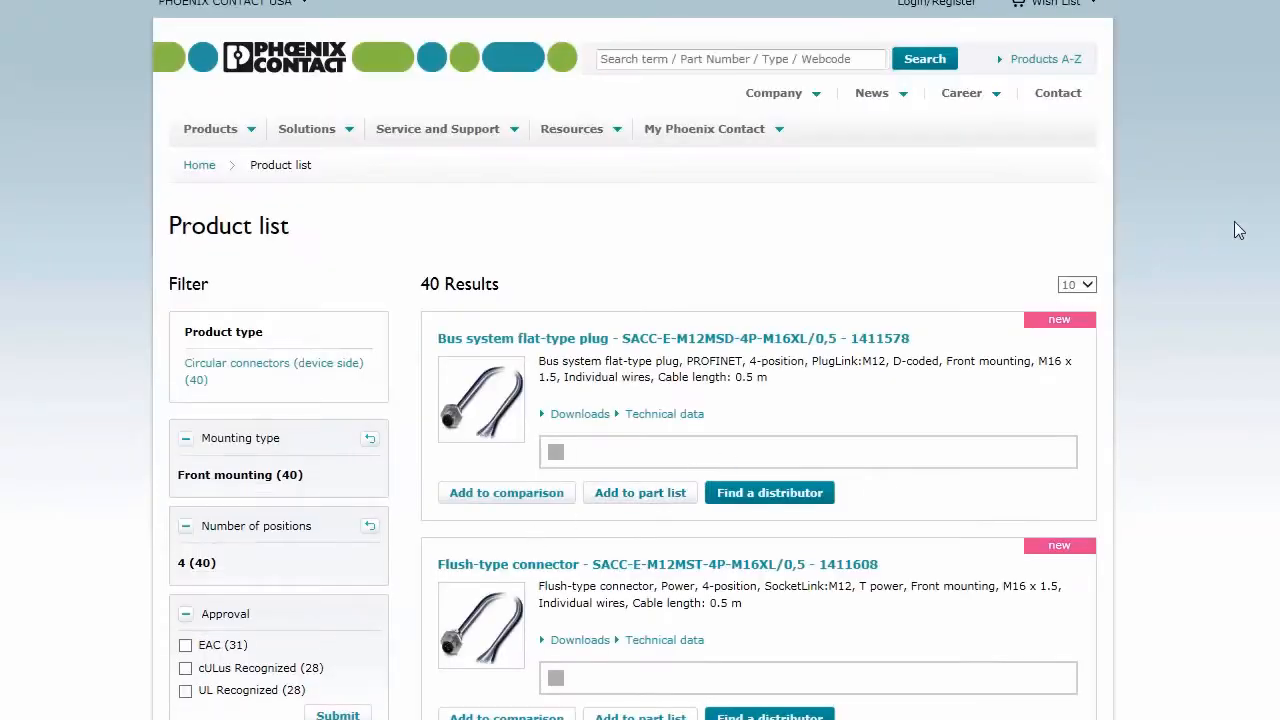
pyautogui.scroll(-3)
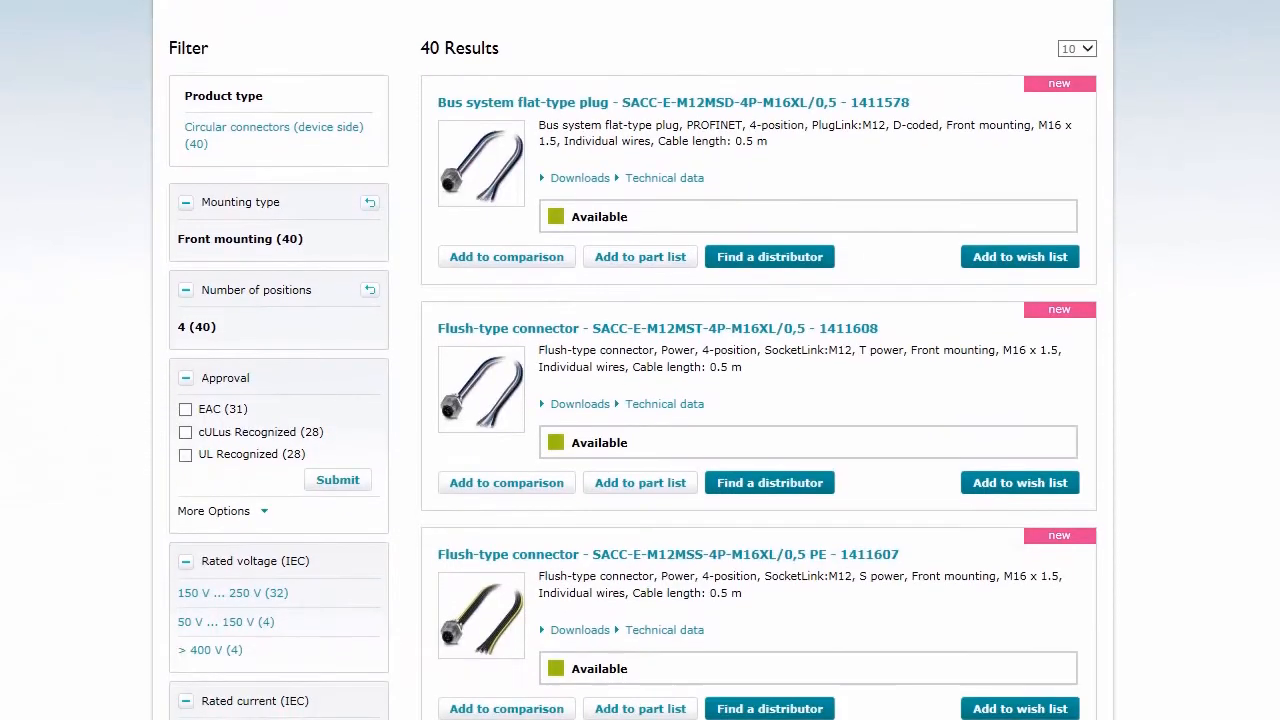
pyautogui.scroll(-3)
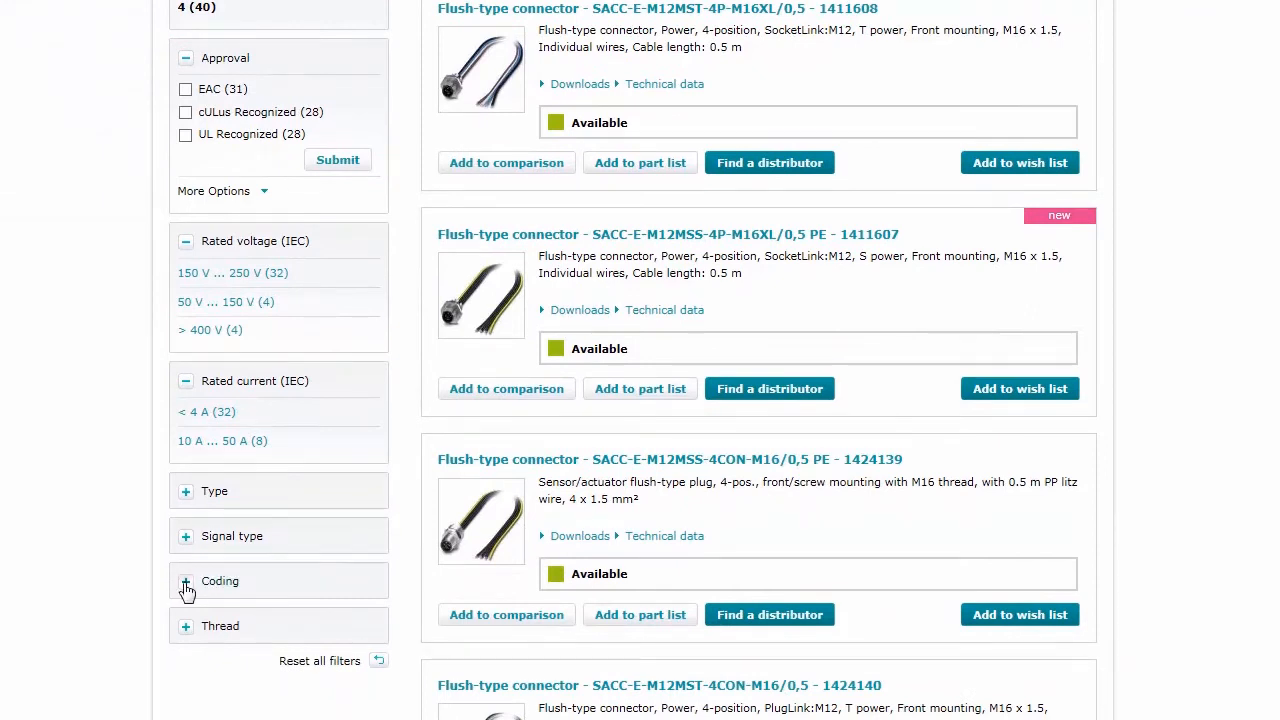
pyautogui.click(186, 580)
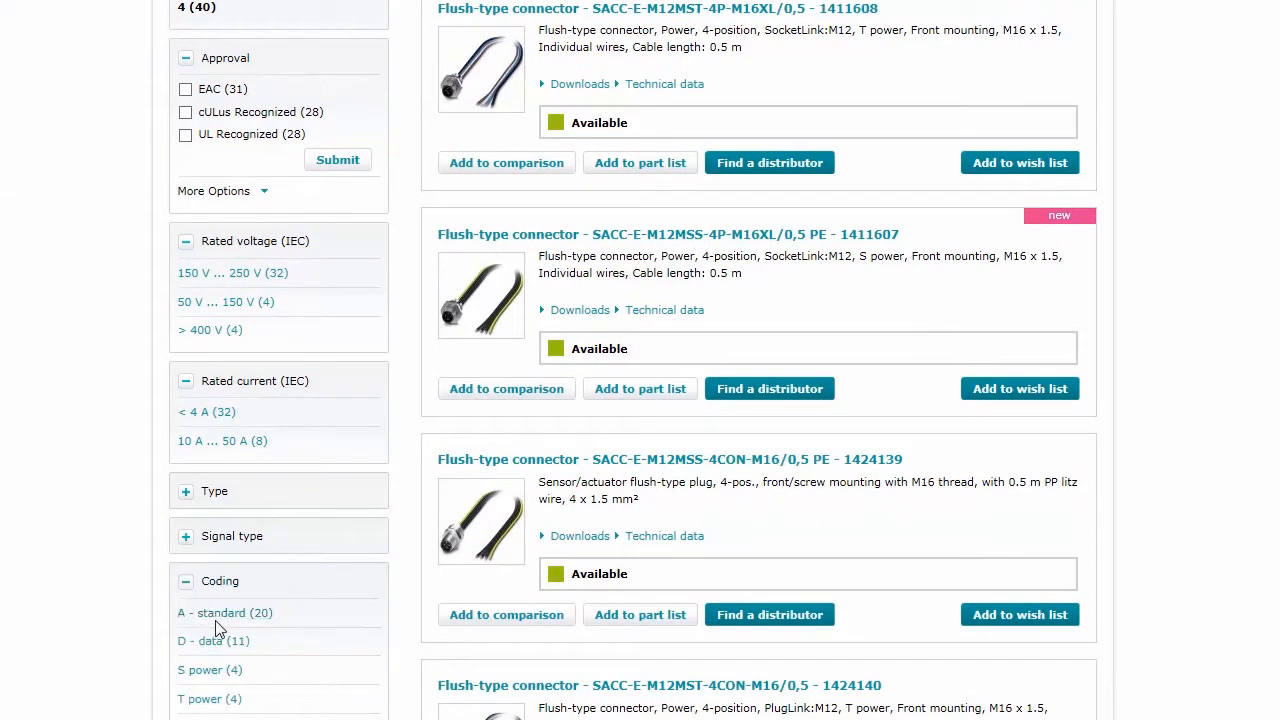
pyautogui.moveTo(216, 612)
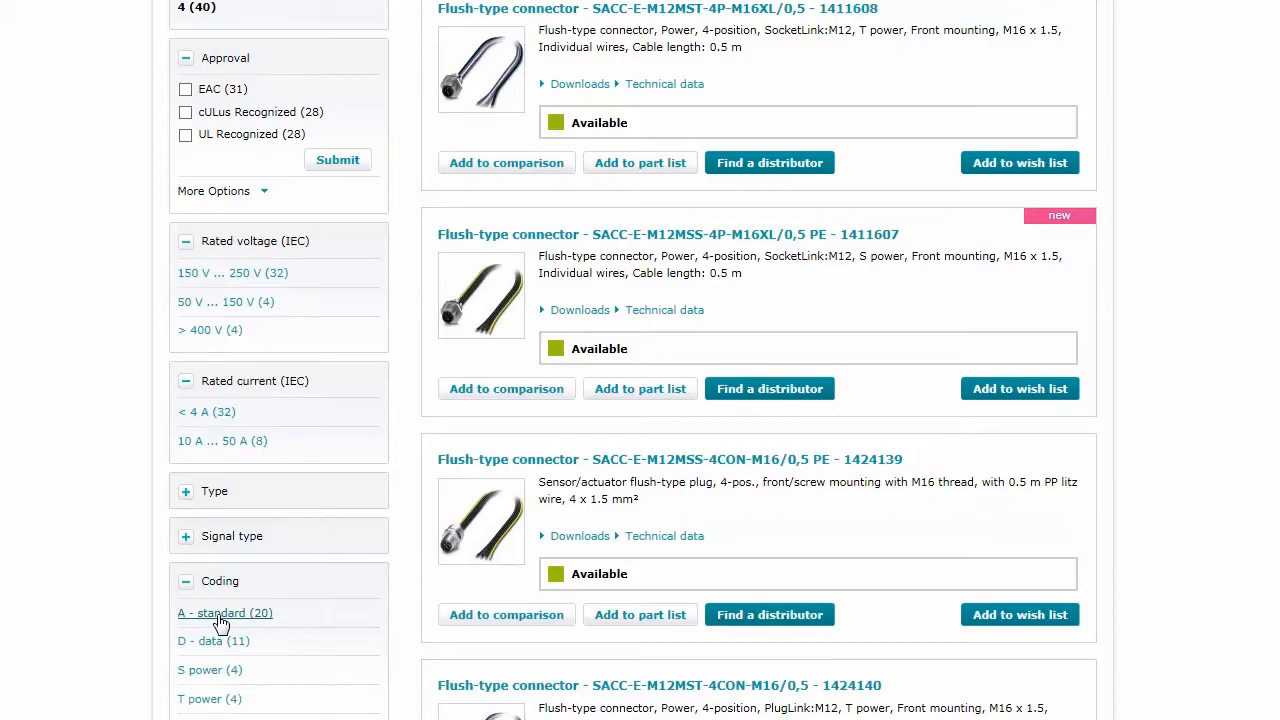
# Filter to A - standard coding, leaving 20 results, and review them.
pyautogui.click(220, 612)
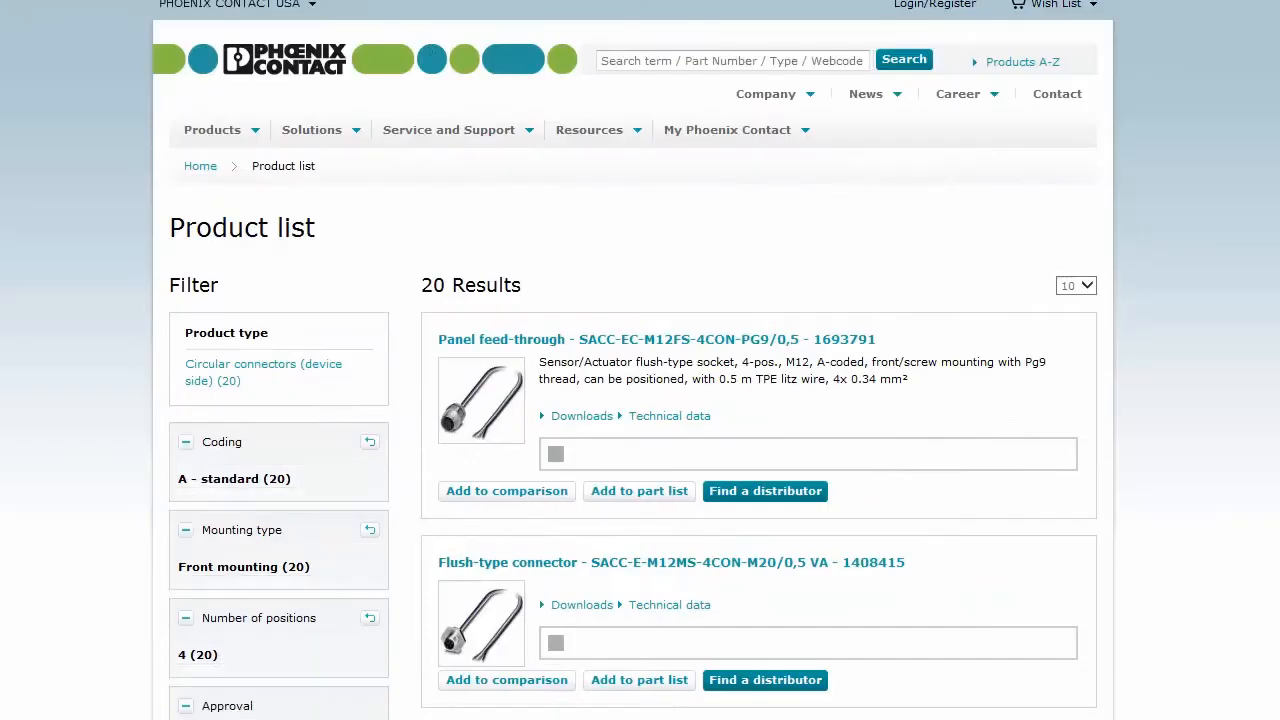
pyautogui.scroll(-3)
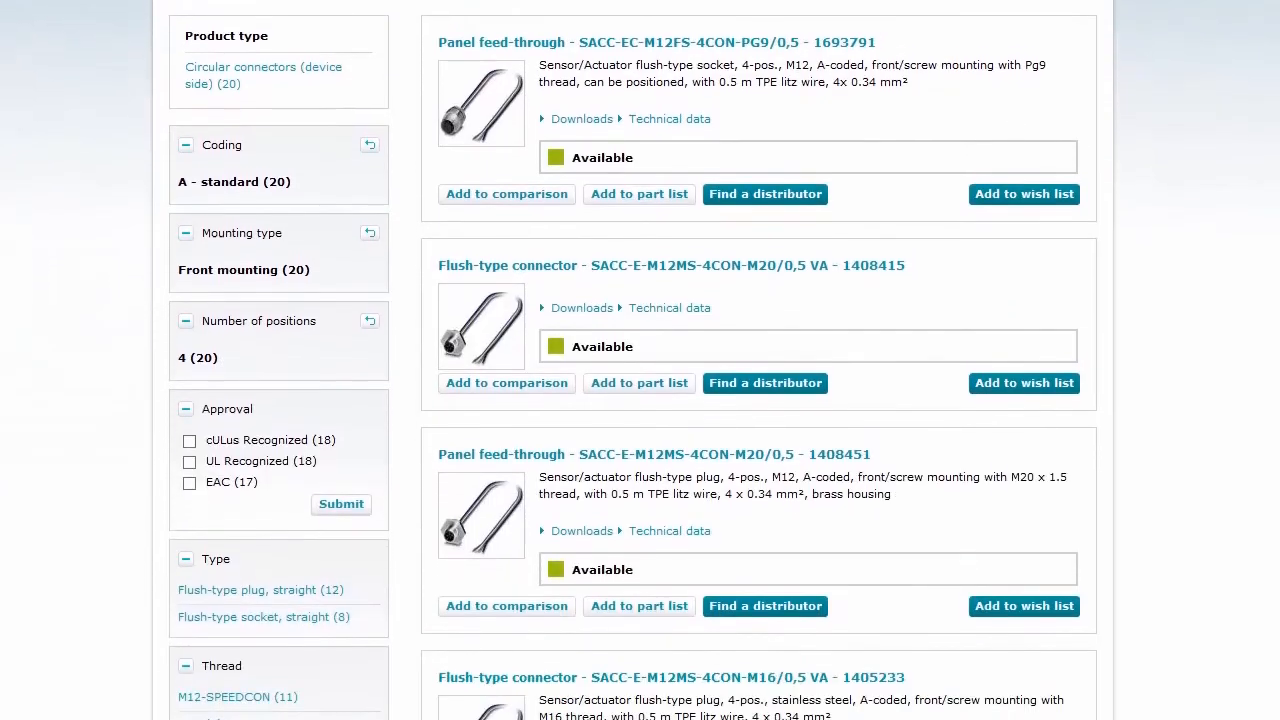
pyautogui.scroll(-3)
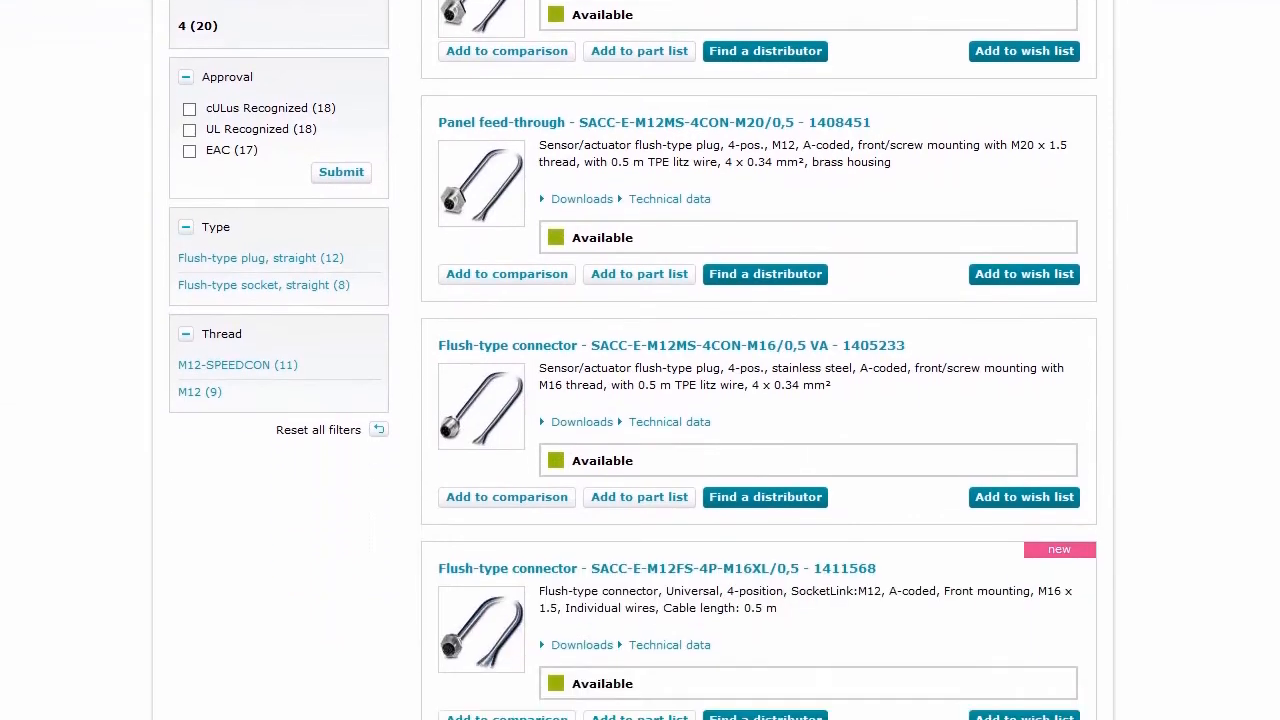